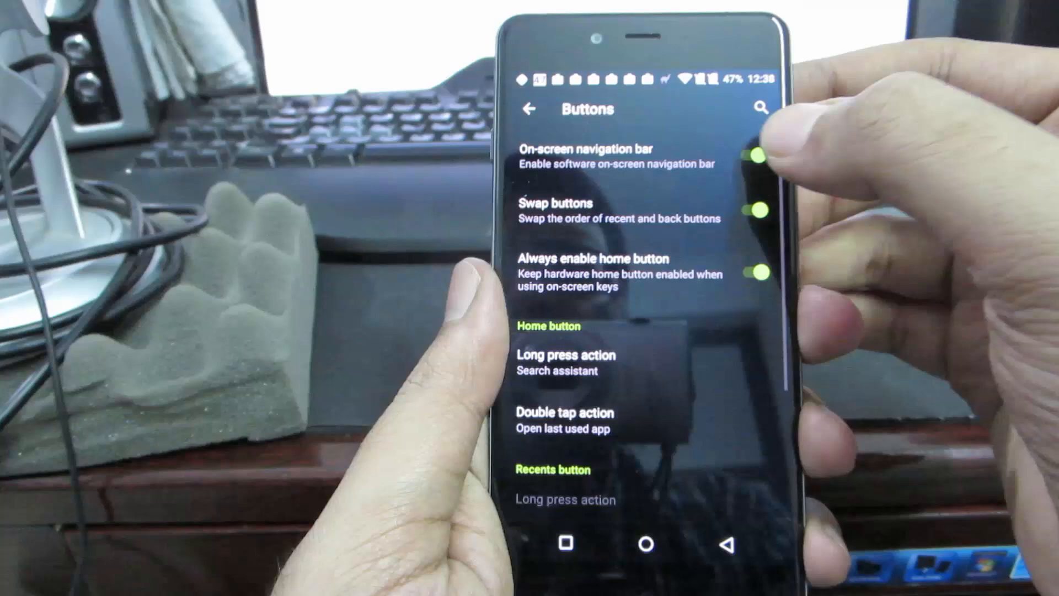
Scroll through the Battery page to view usage since the last full charge.
{"action": "scroll", "scroll_direction": "down", "scroll_amount": 3}
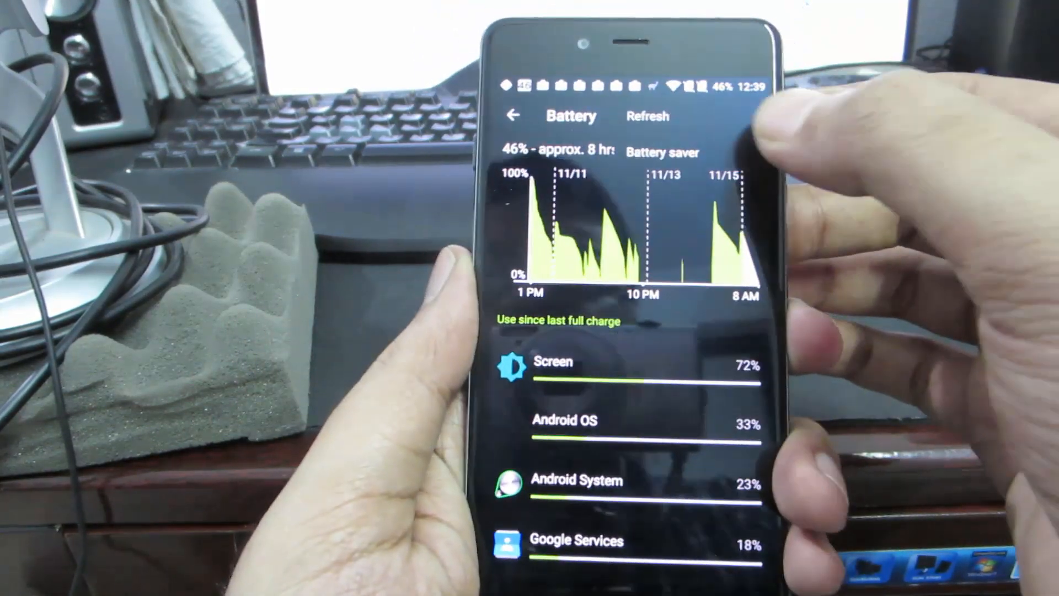
Choose Battery saver from the Battery page's overflow menu.
{"action": "left_click", "coordinate": [662, 153]}
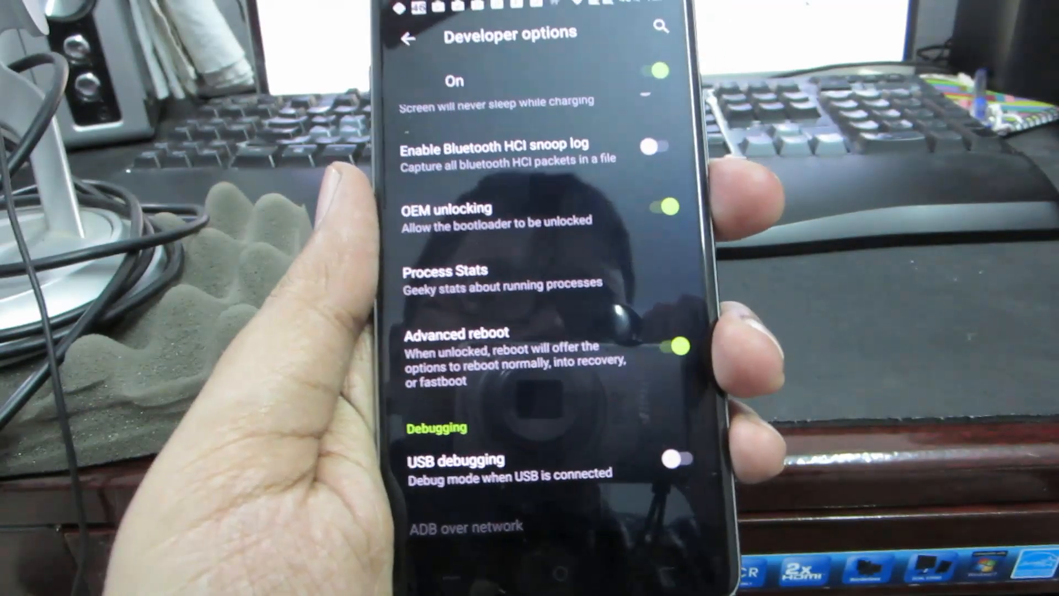
Scroll Developer options down to OEM unlocking, Advanced reboot and USB debugging.
{"action": "scroll", "scroll_direction": "down", "scroll_amount": 3}
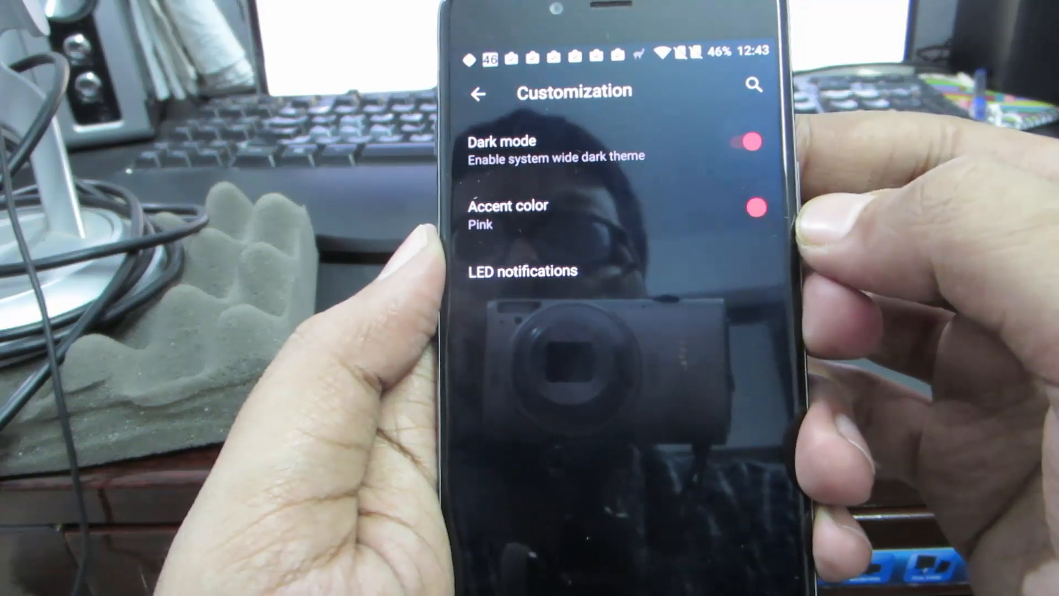
View the Customization page with Dark mode on and Pink accent color.
{"action": "left_click", "coordinate": [521, 271]}
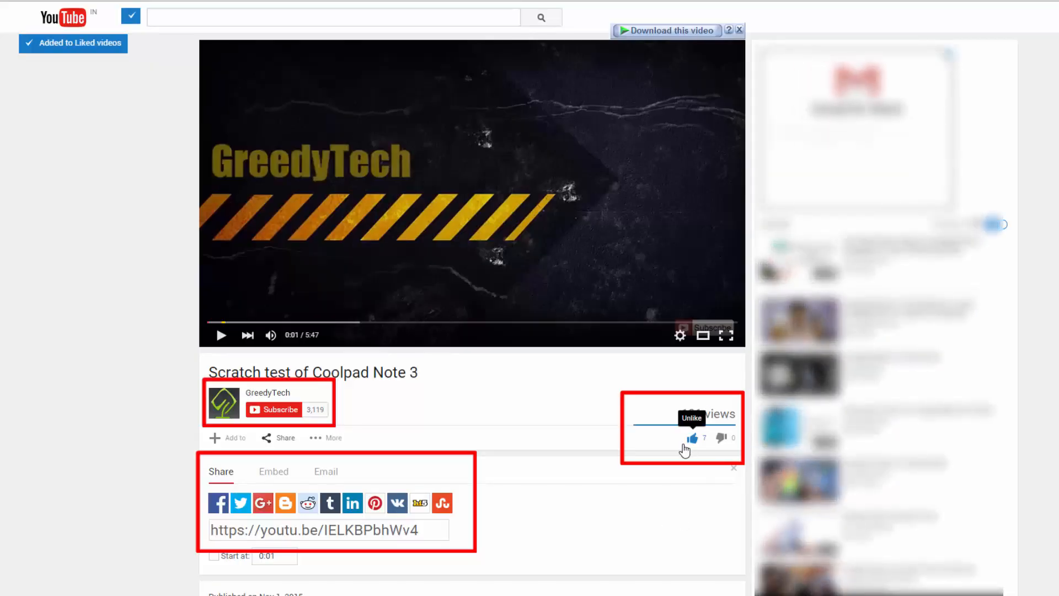
Accept the public subscriptions notice and save notification preferences to subscribe to GreedyTech.
{"action": "left_click", "coordinate": [279, 409]}
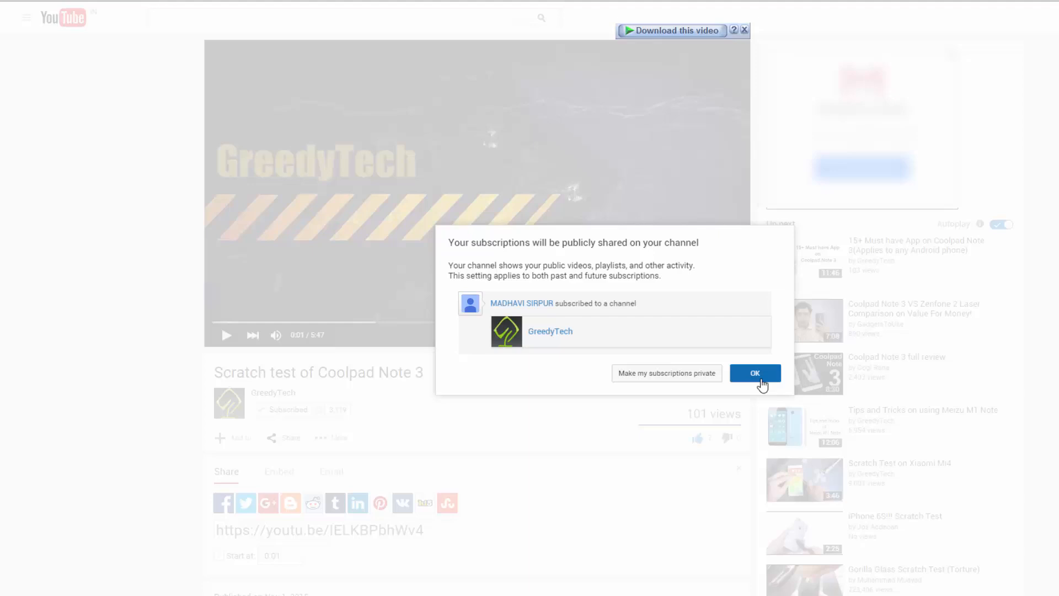
{"action": "left_click", "coordinate": [755, 373]}
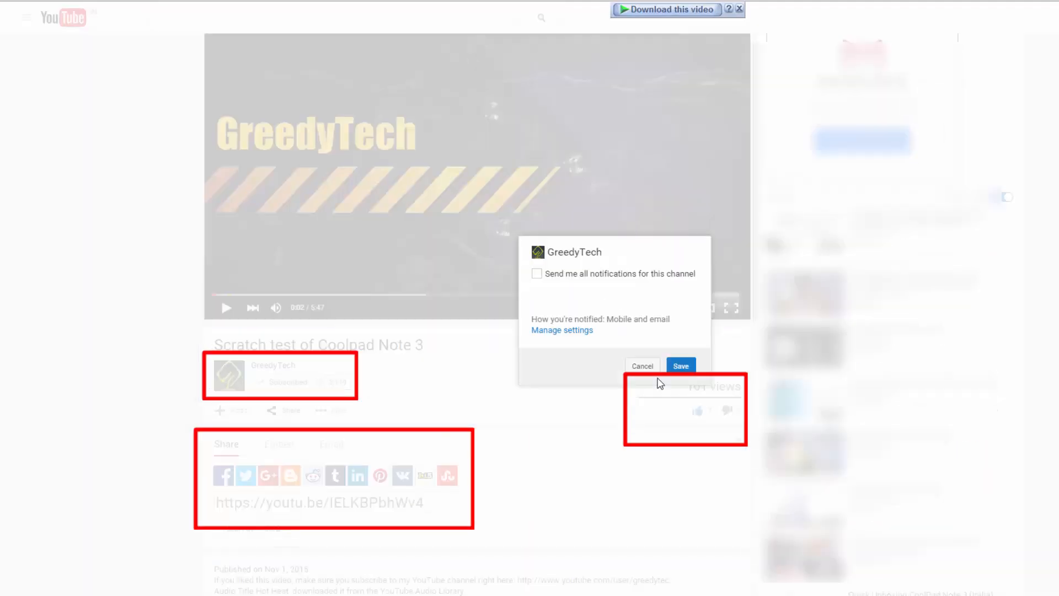